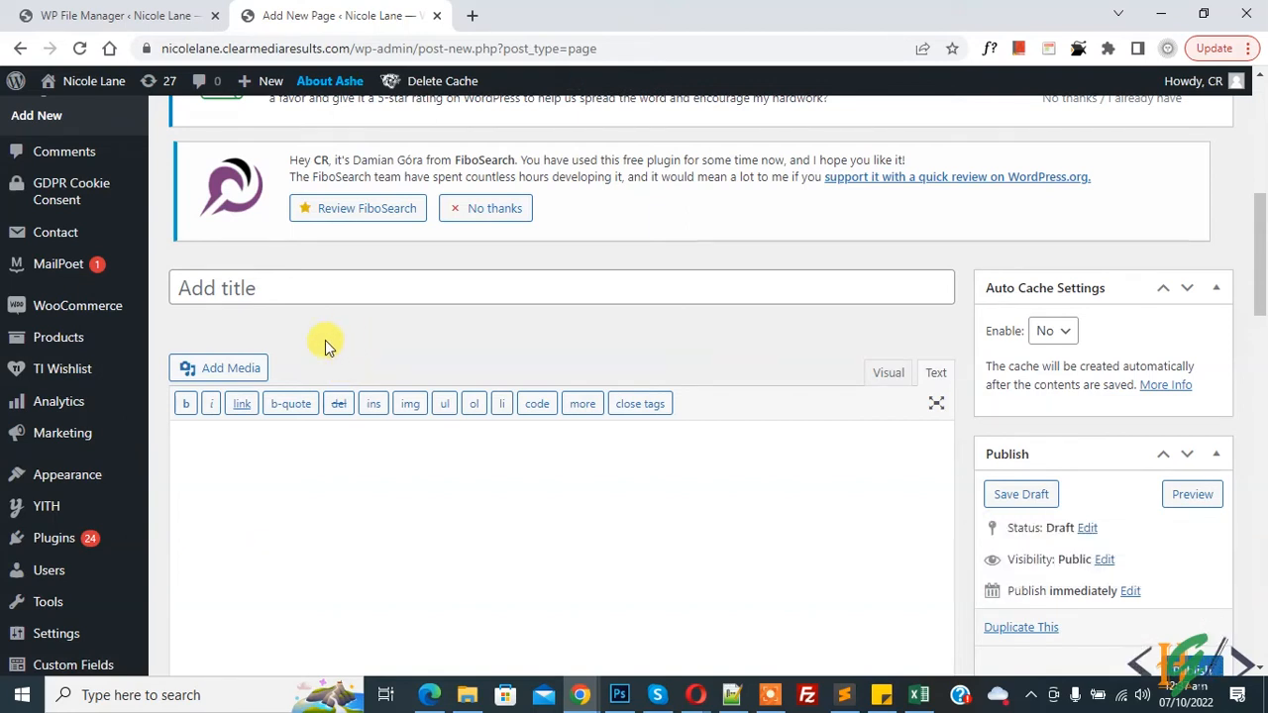
# Bring up the File Manager context menu on wp-config.php in the site root
pyautogui.scroll(-3)
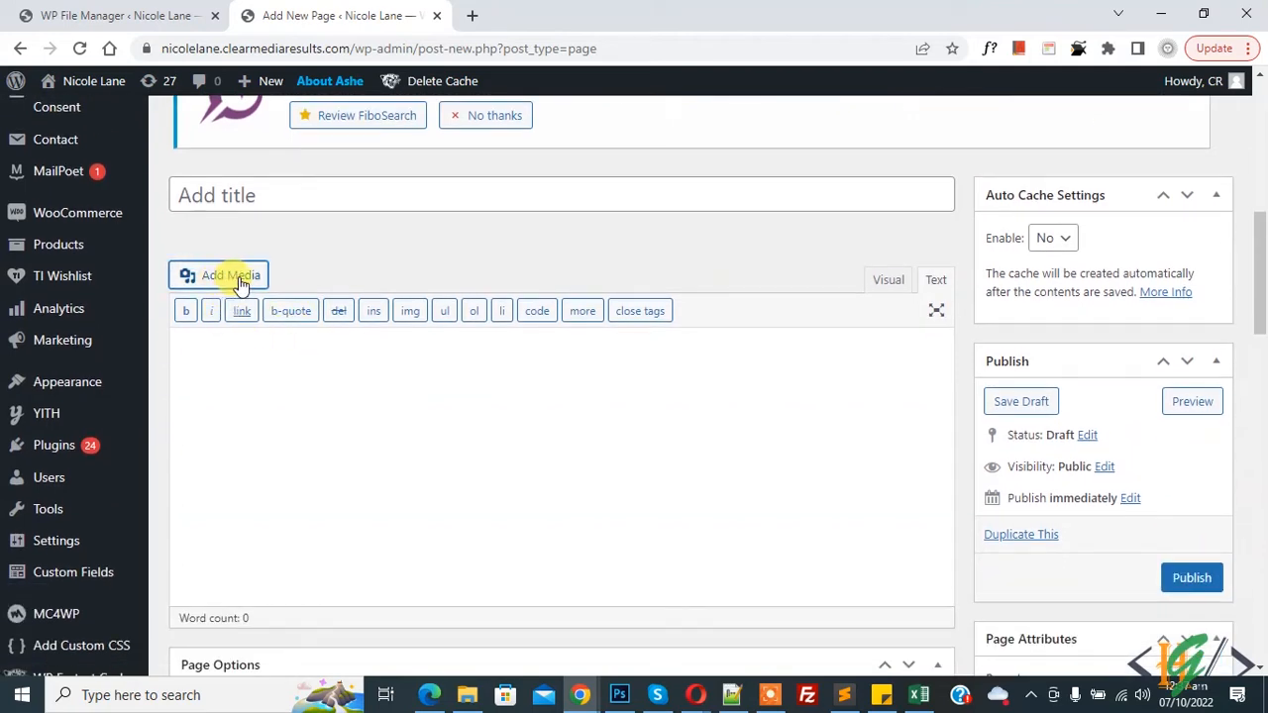
pyautogui.moveTo(305, 280)
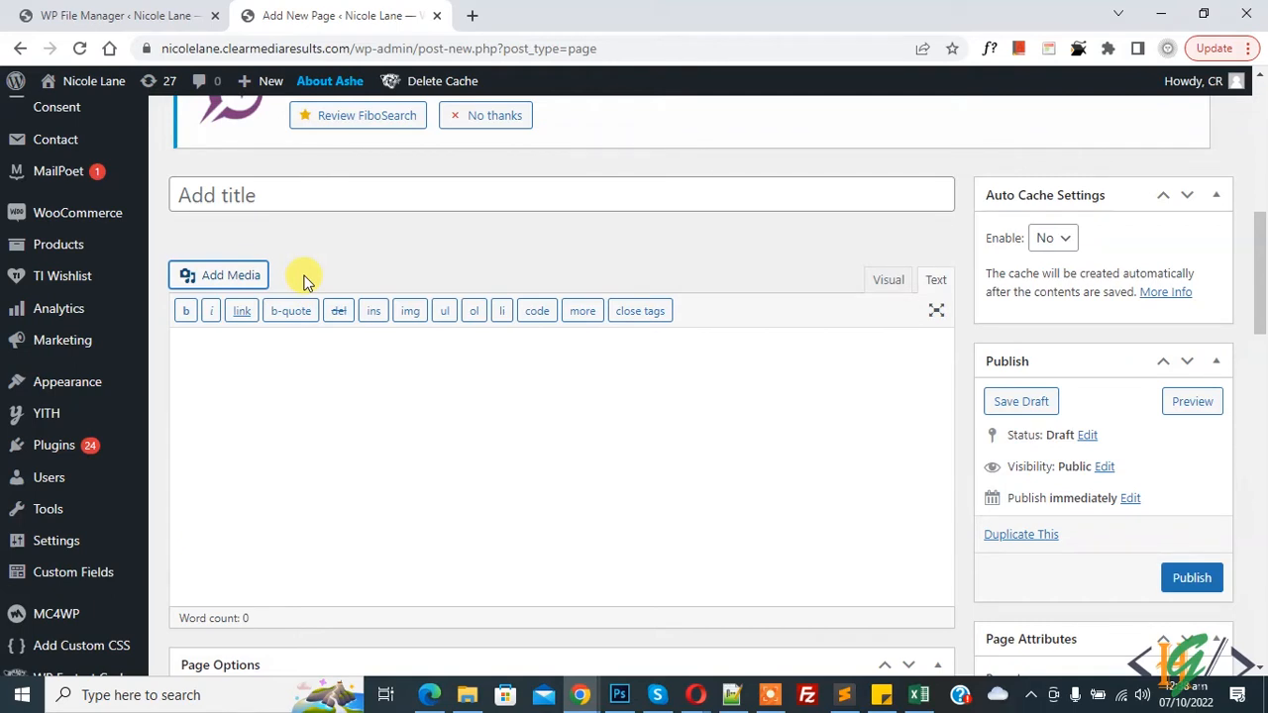
pyautogui.moveTo(345, 269)
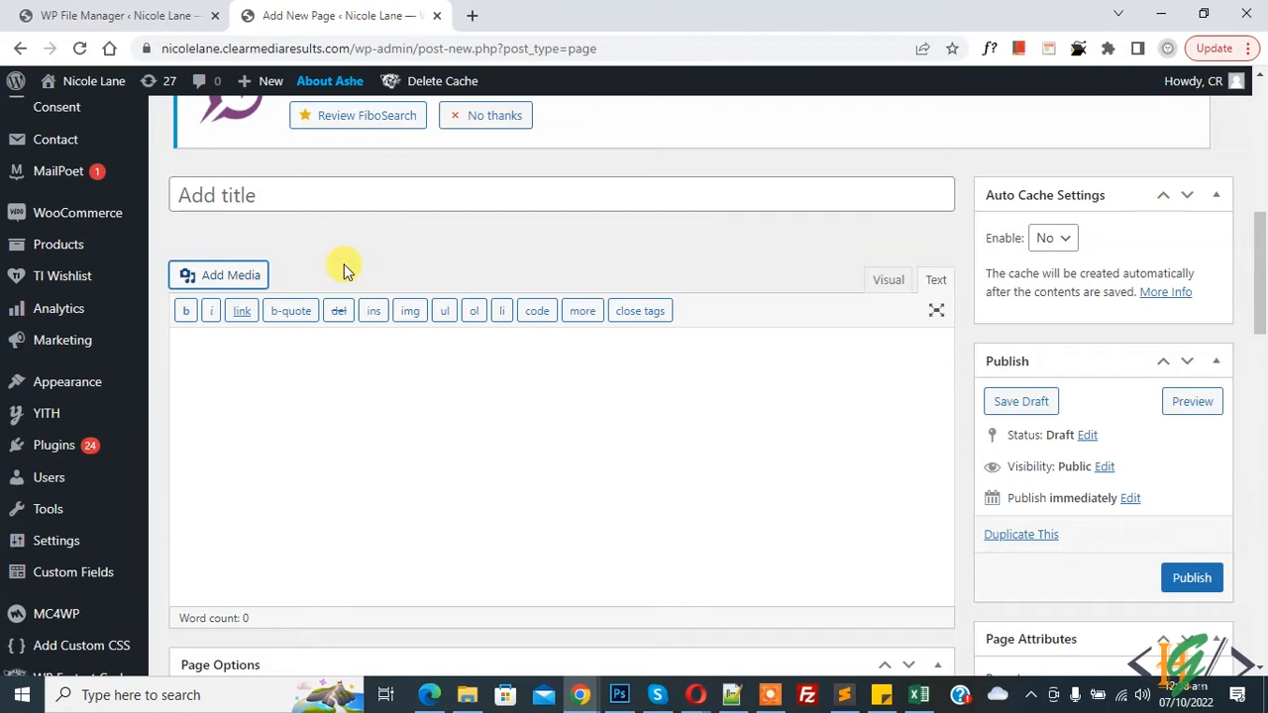
pyautogui.moveTo(271, 168)
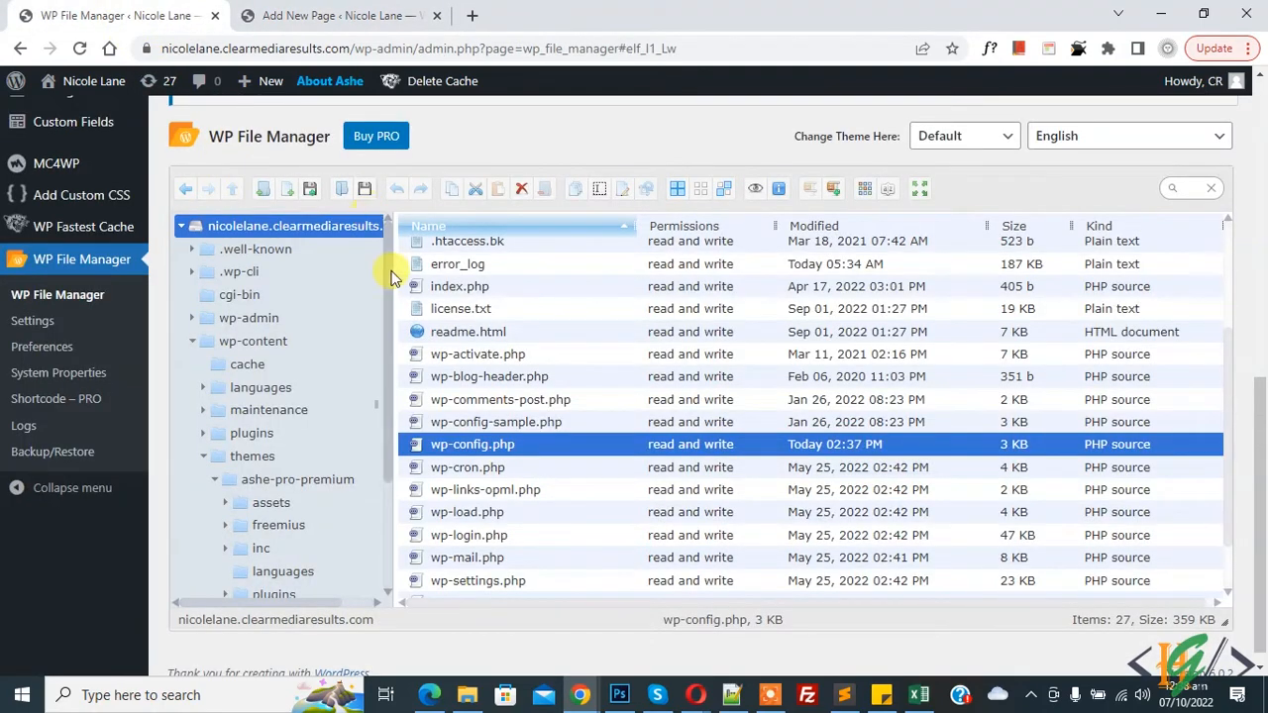
pyautogui.rightClick(471, 444)
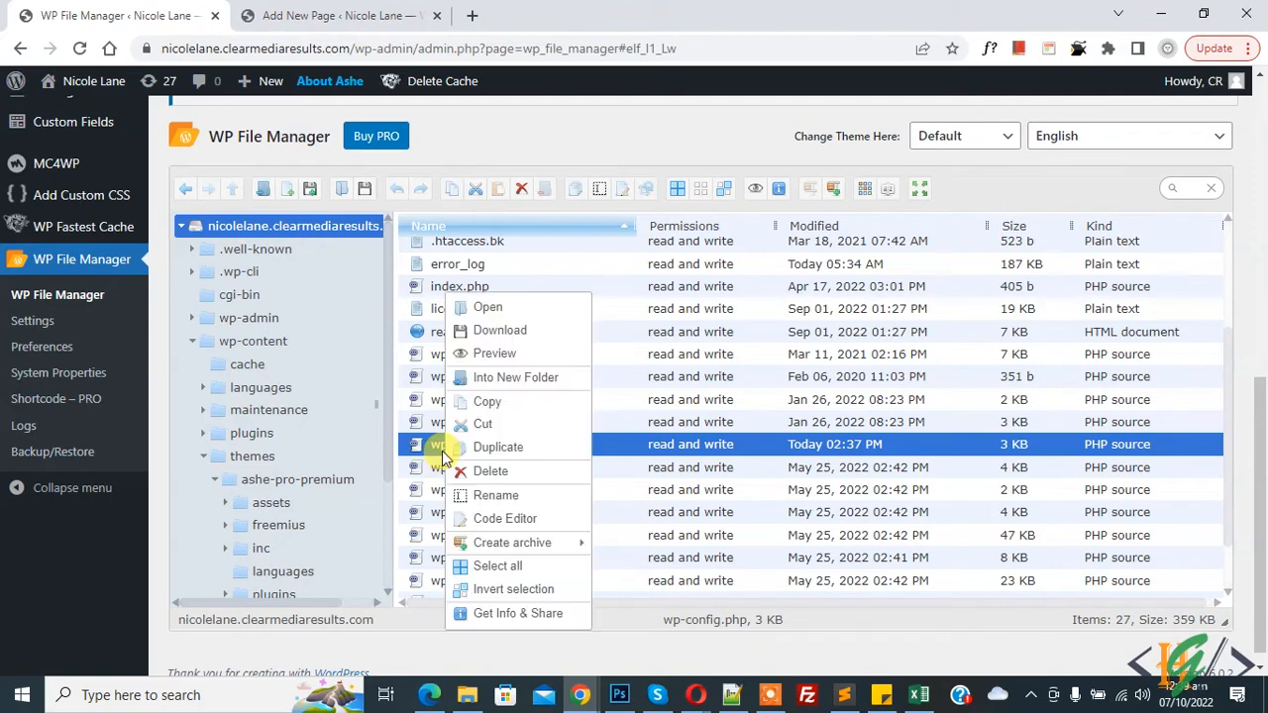
pyautogui.moveTo(512, 542)
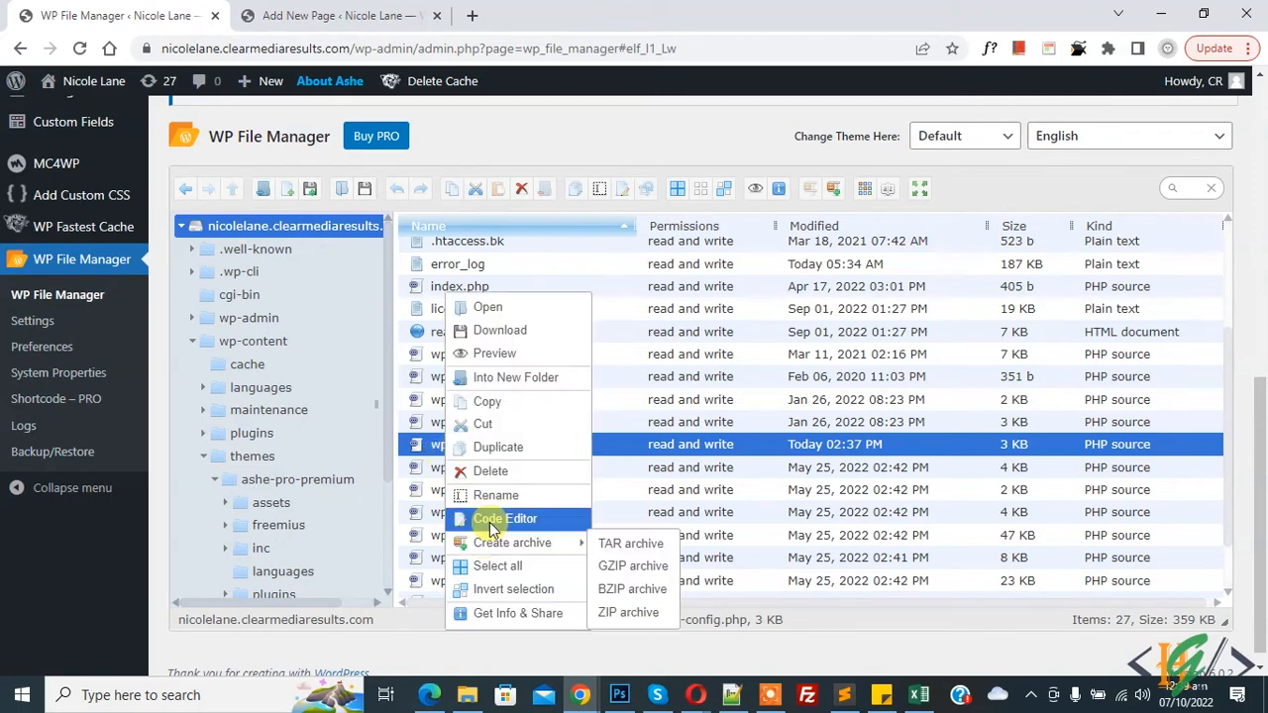
# Add define( 'CONCATENATE_SCRIPTS', false ); to wp-config.php in the code editor
pyautogui.click(503, 518)
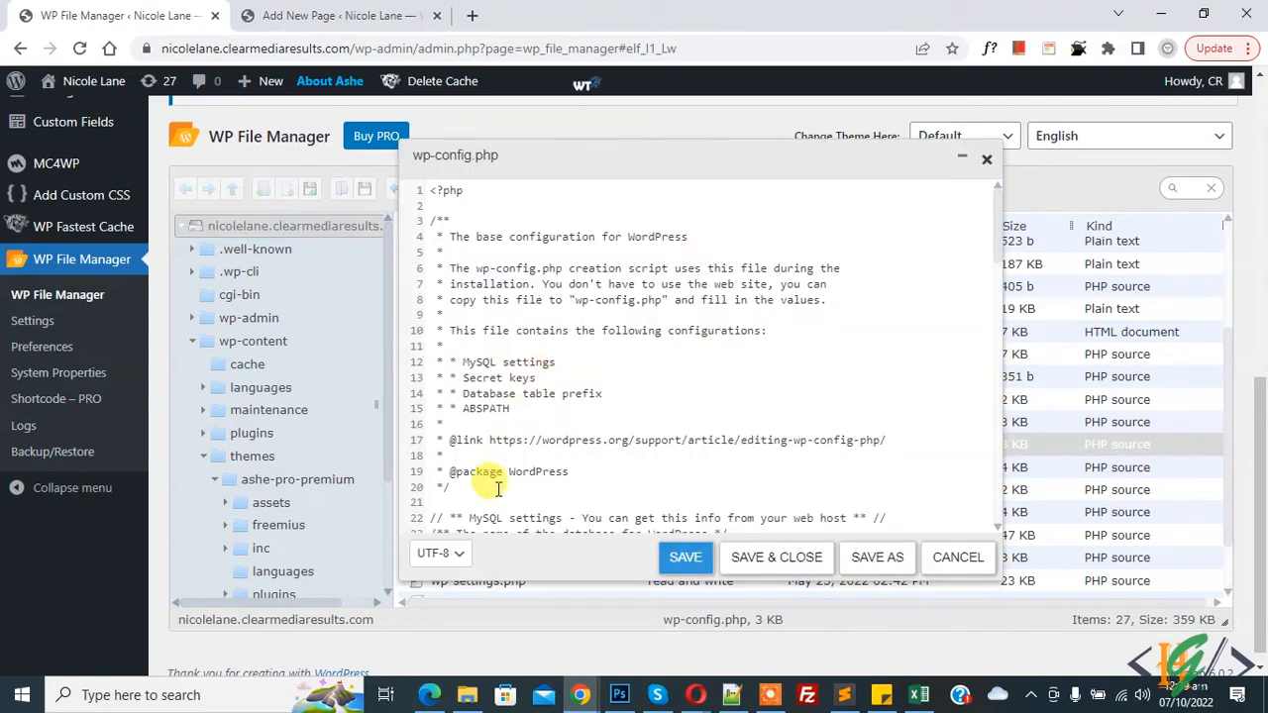
pyautogui.write("define( 'CONCATENATE_SCRIPTS', false );")
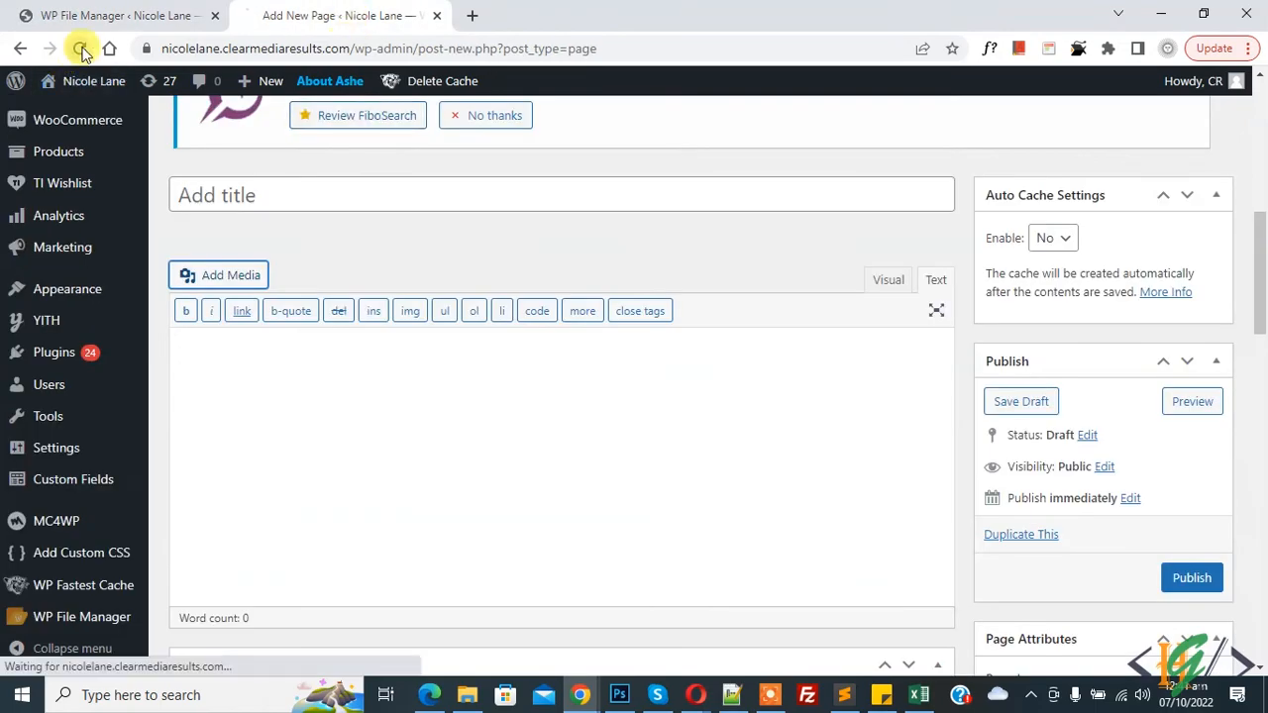
pyautogui.scroll(-3)
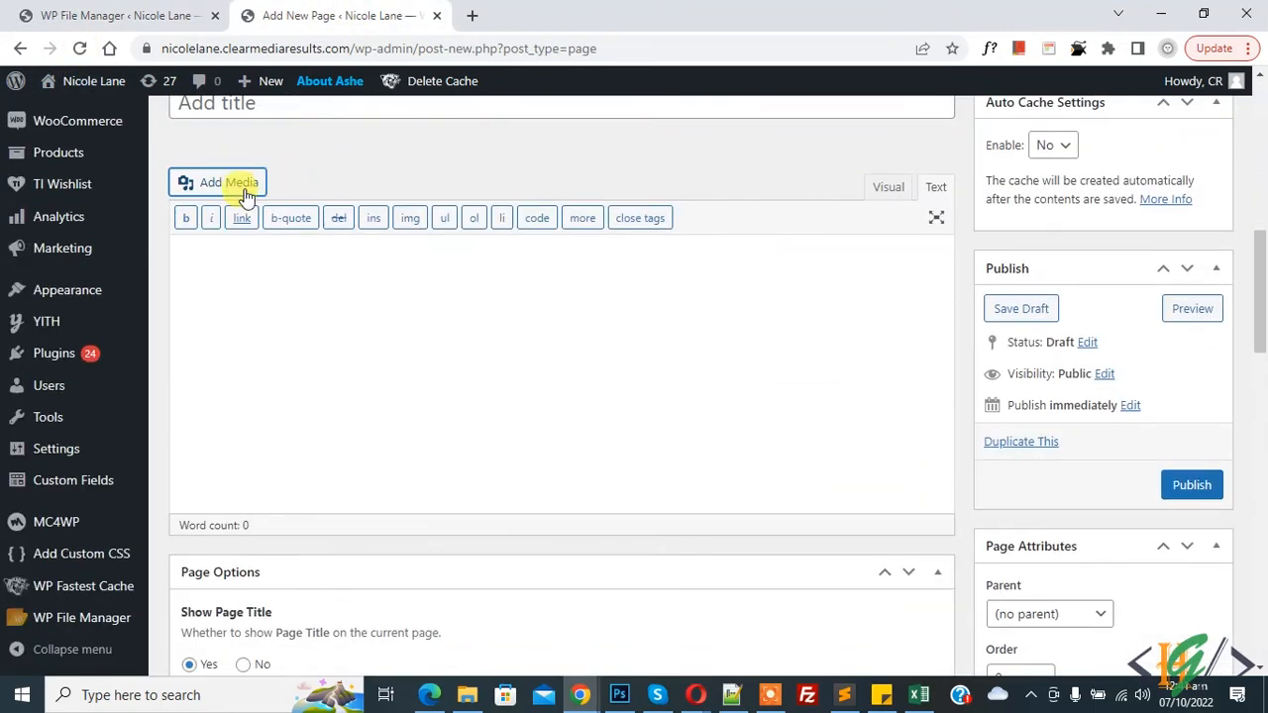
pyautogui.click(217, 182)
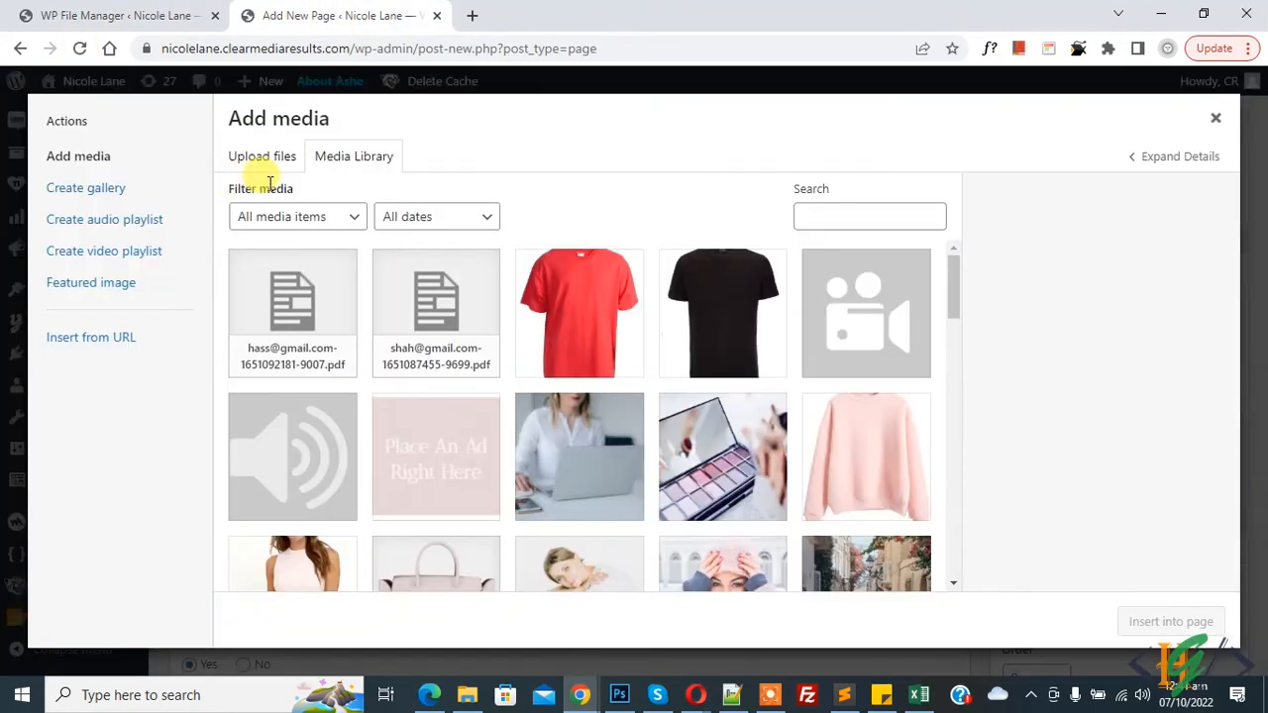
pyautogui.click(1215, 118)
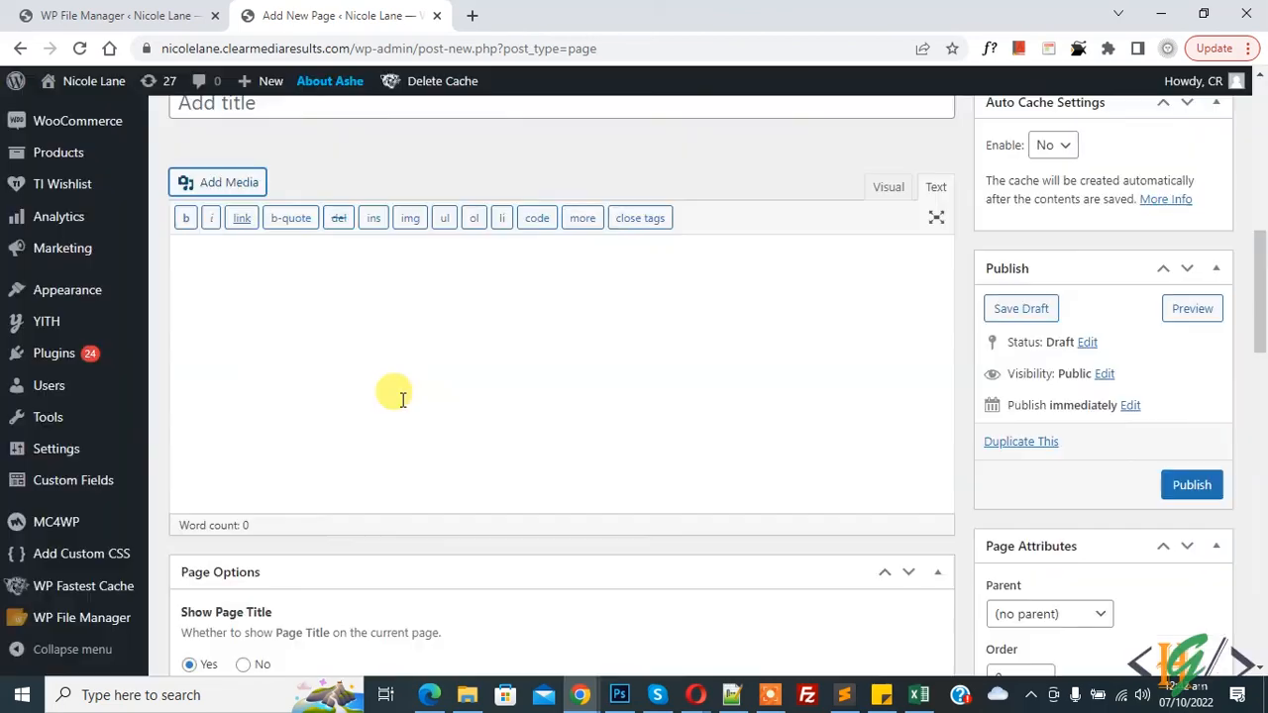